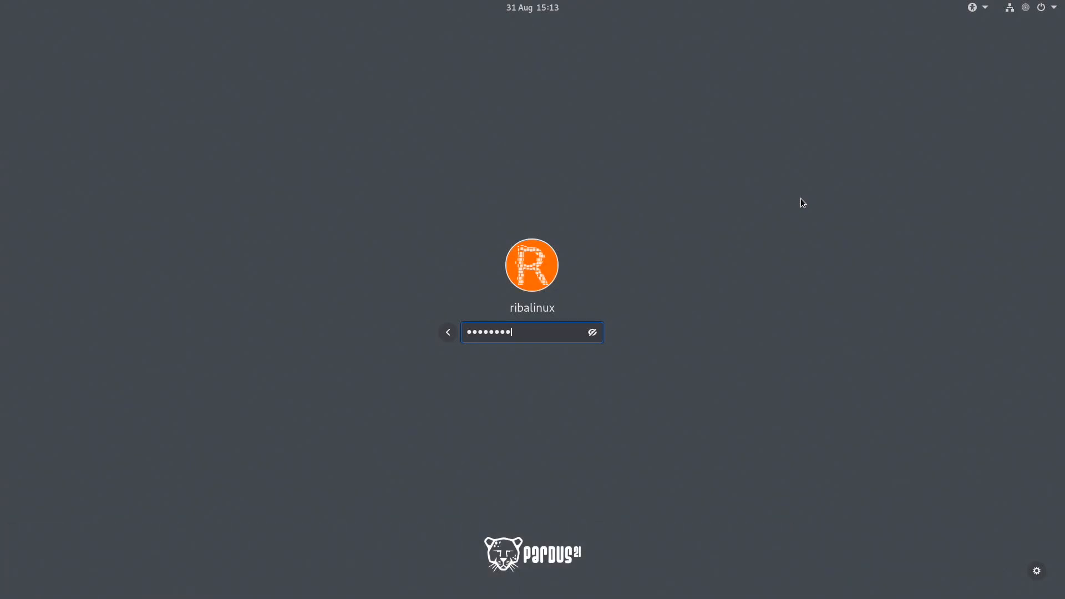
Submit the entered password to log in to the ribalinux account and reach the Pardus desktop
key("Return")
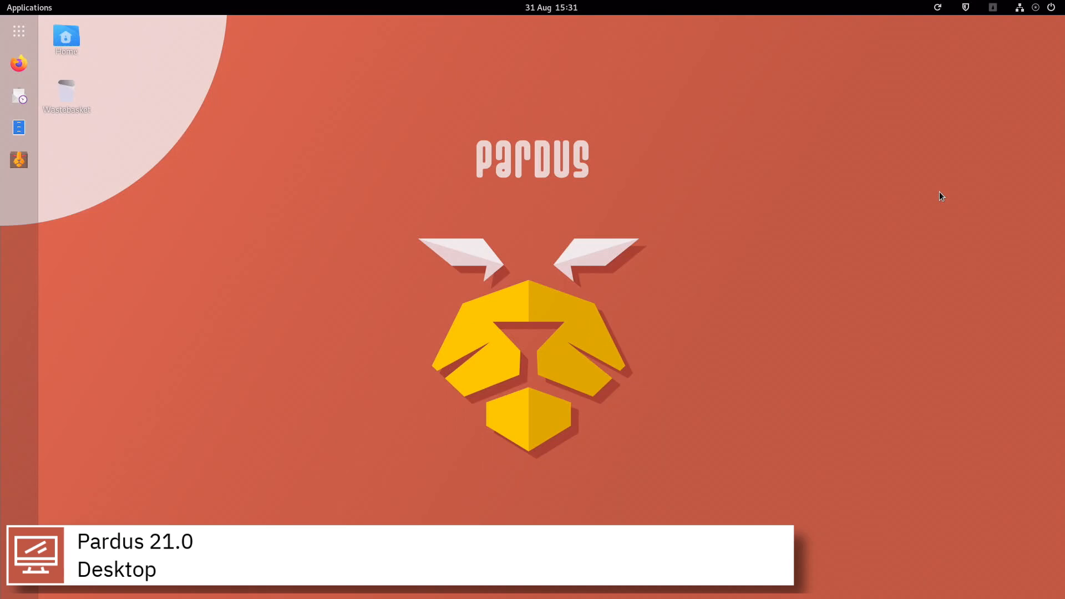
left_click(1018, 8)
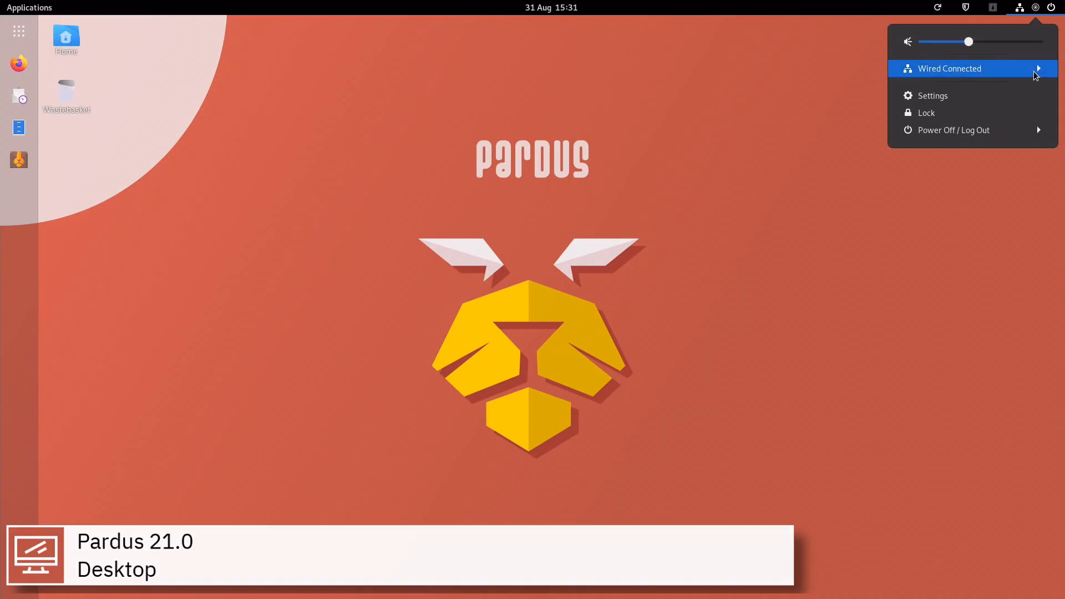
mouse_move(953, 130)
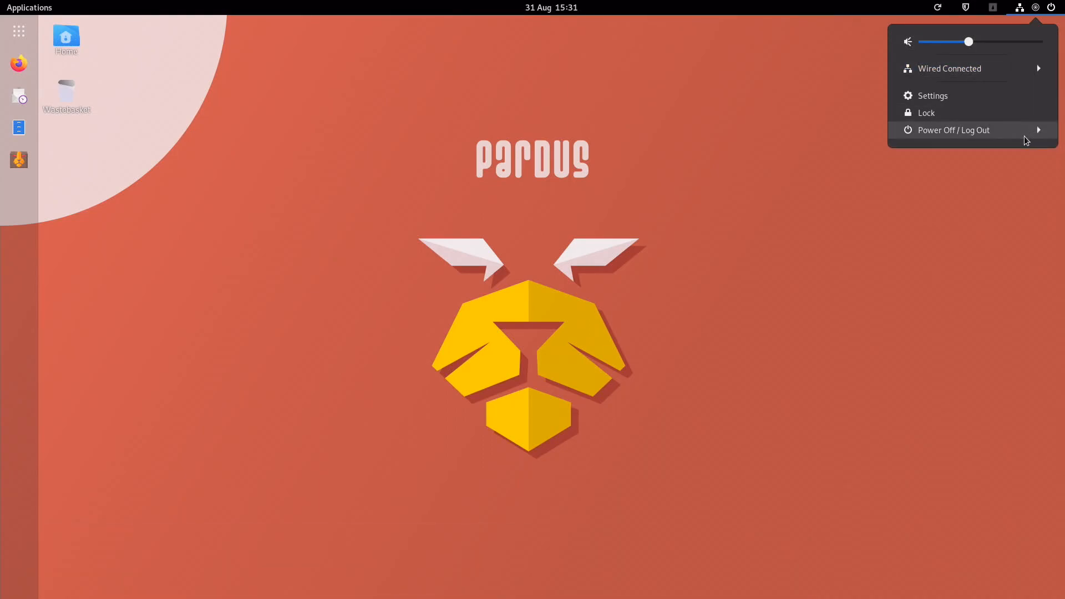
left_click(952, 130)
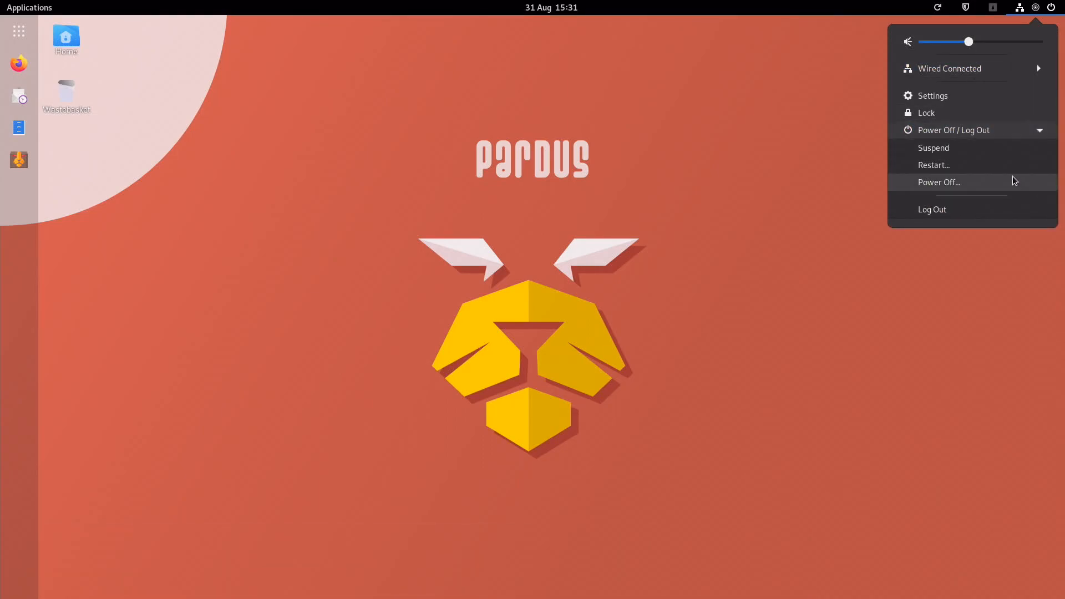
left_click(940, 182)
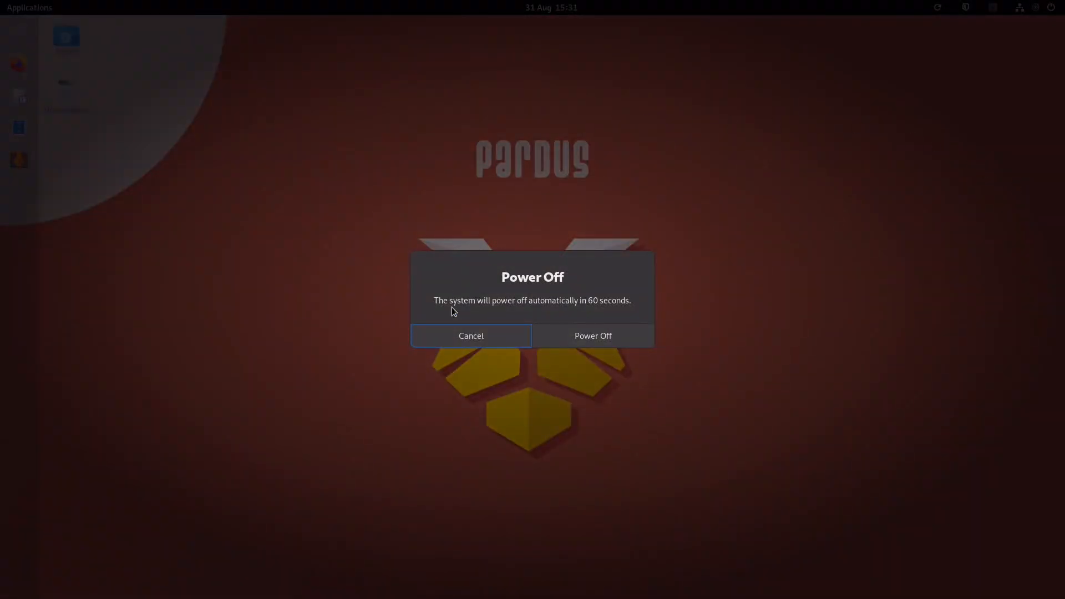
left_click(470, 336)
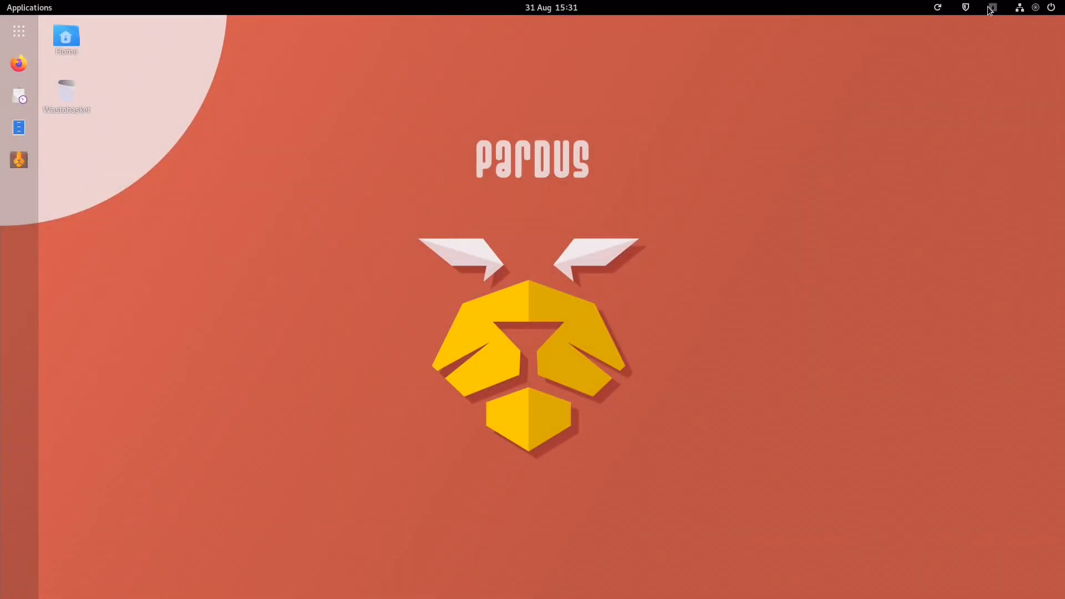
left_click(991, 8)
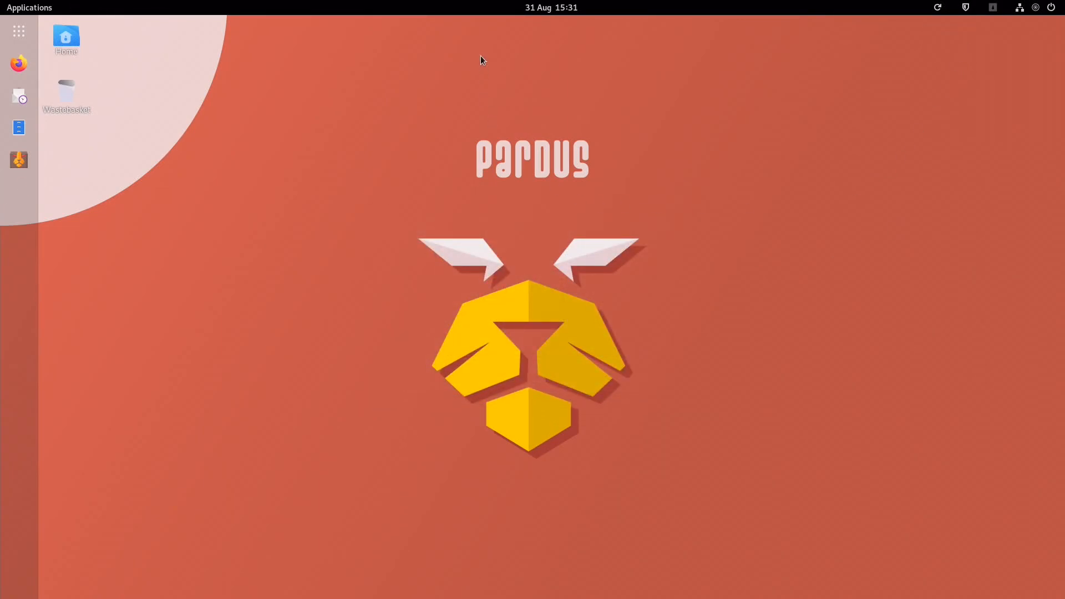
Peek at the calendar panel and app grid, then show the Activities overview from the Applications menu
left_click(551, 8)
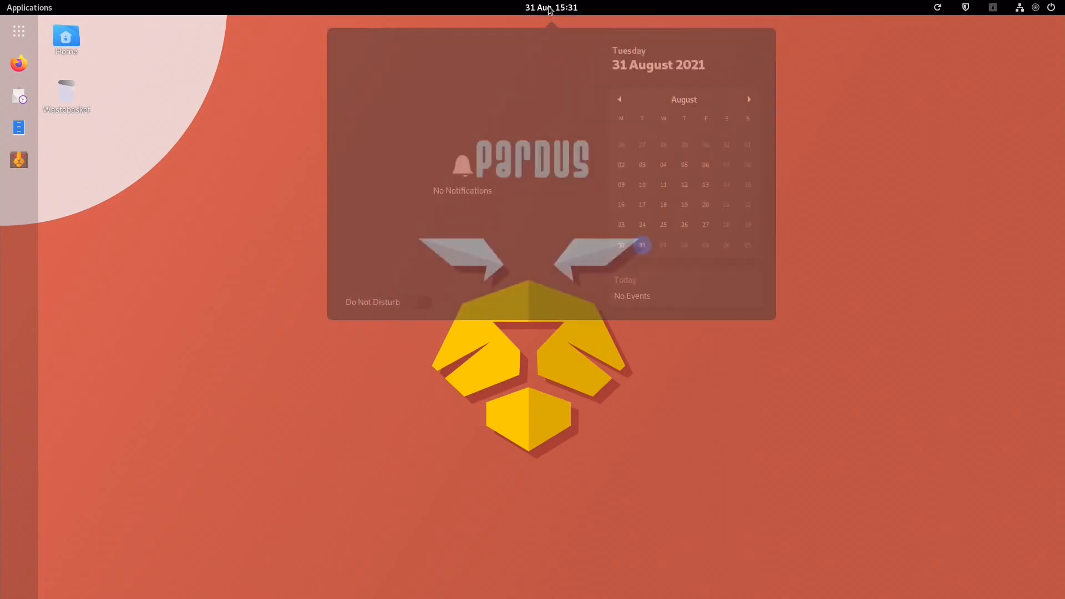
right_click(102, 168)
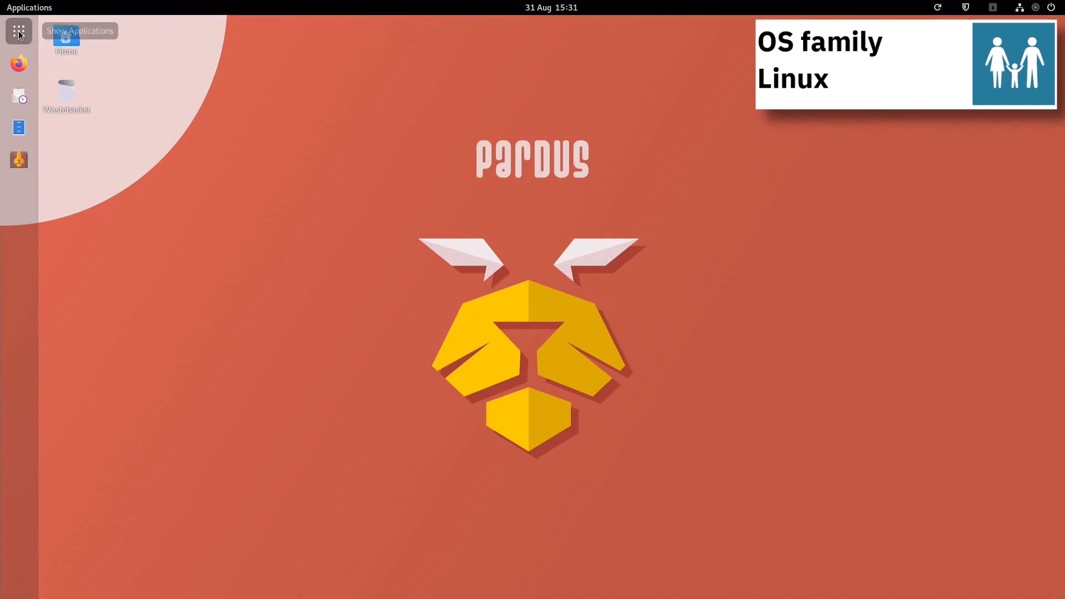
left_click(19, 32)
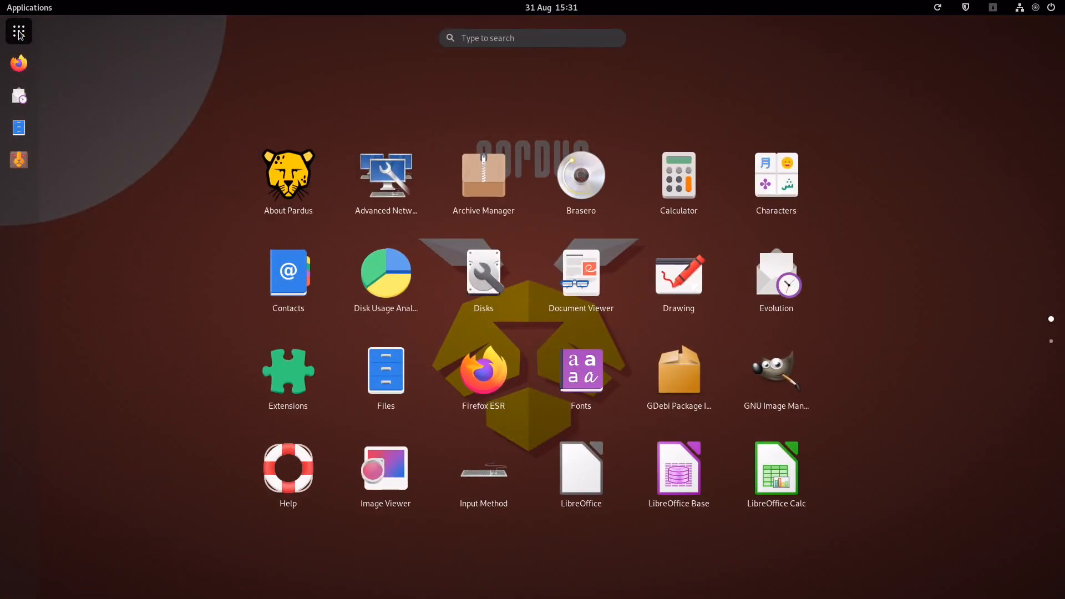
left_click(28, 8)
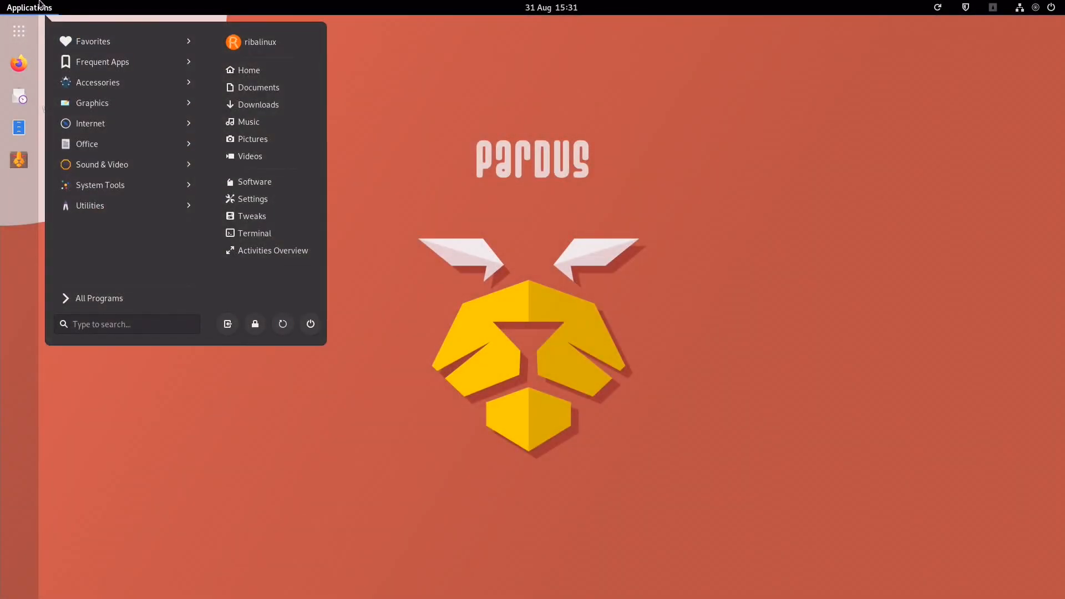
left_click(29, 8)
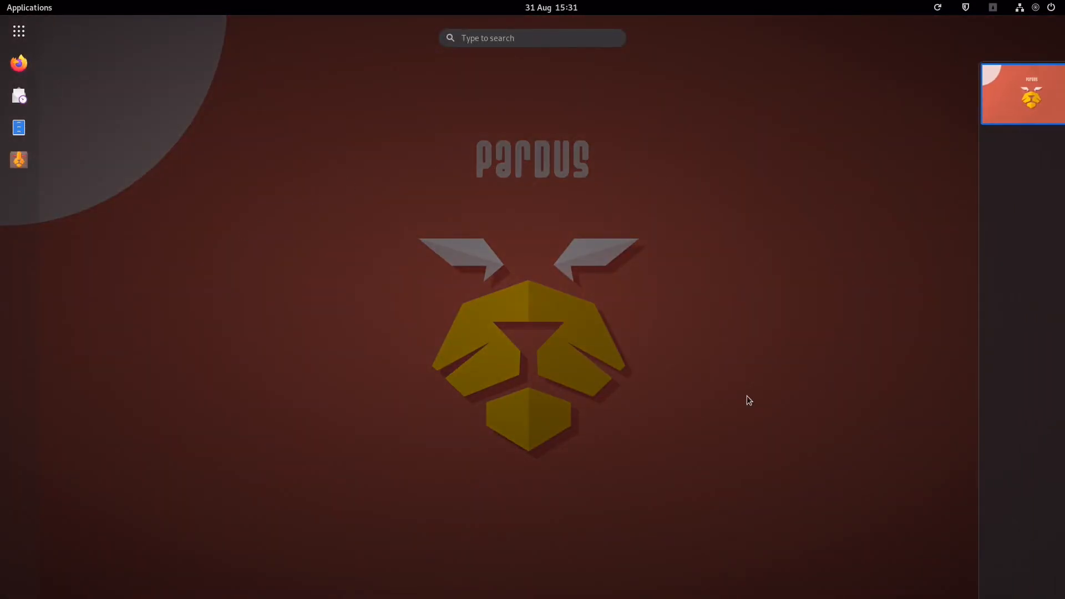
Search 'term' in the overview, launch Terminal and reposition its window
type("term")
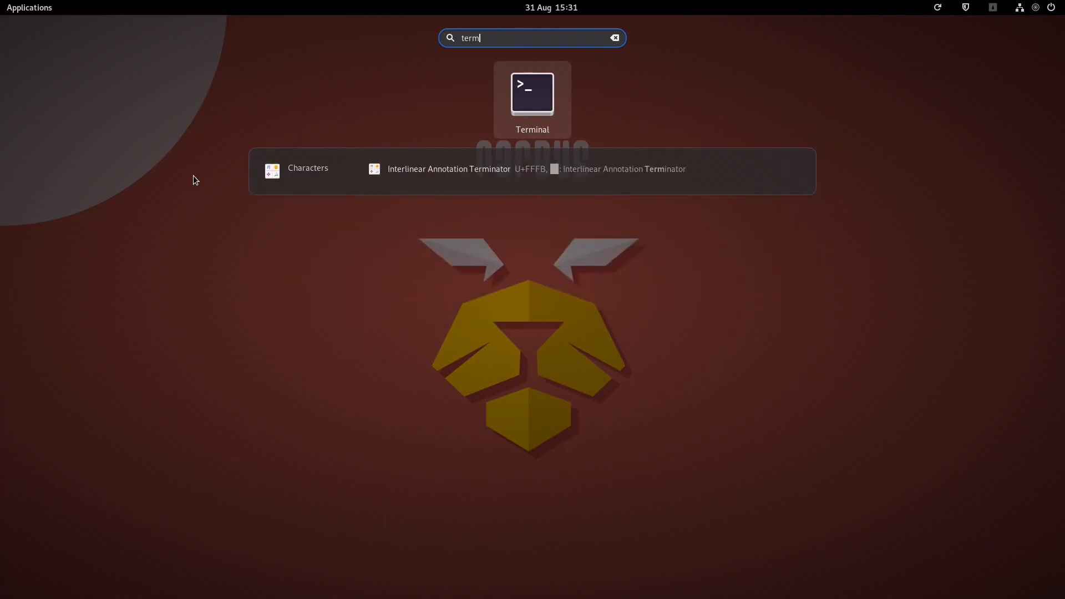
left_click(532, 93)
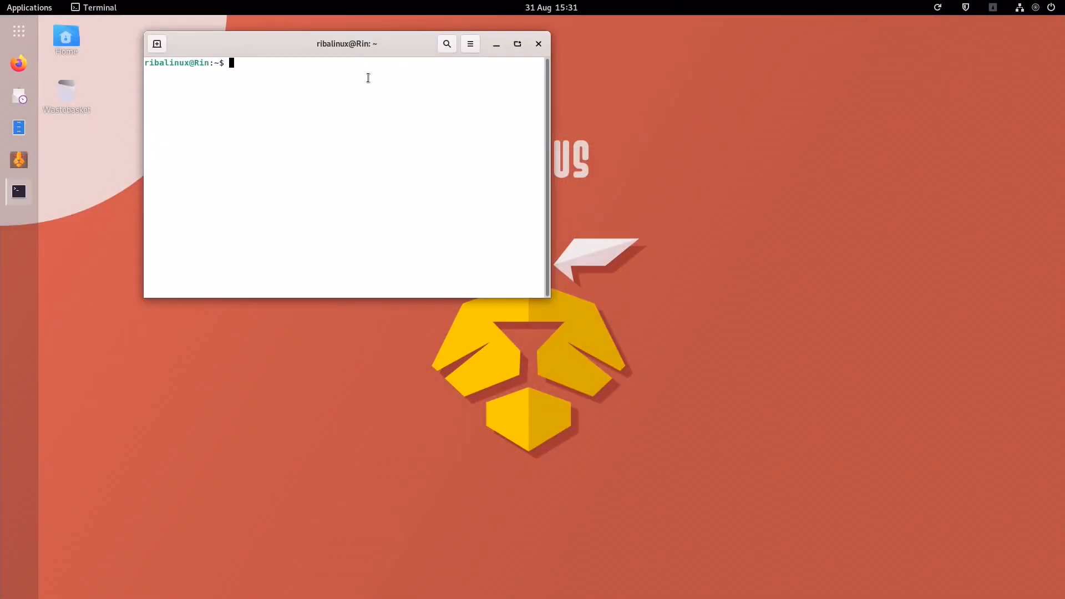
left_click_drag(347, 43, 404, 113)
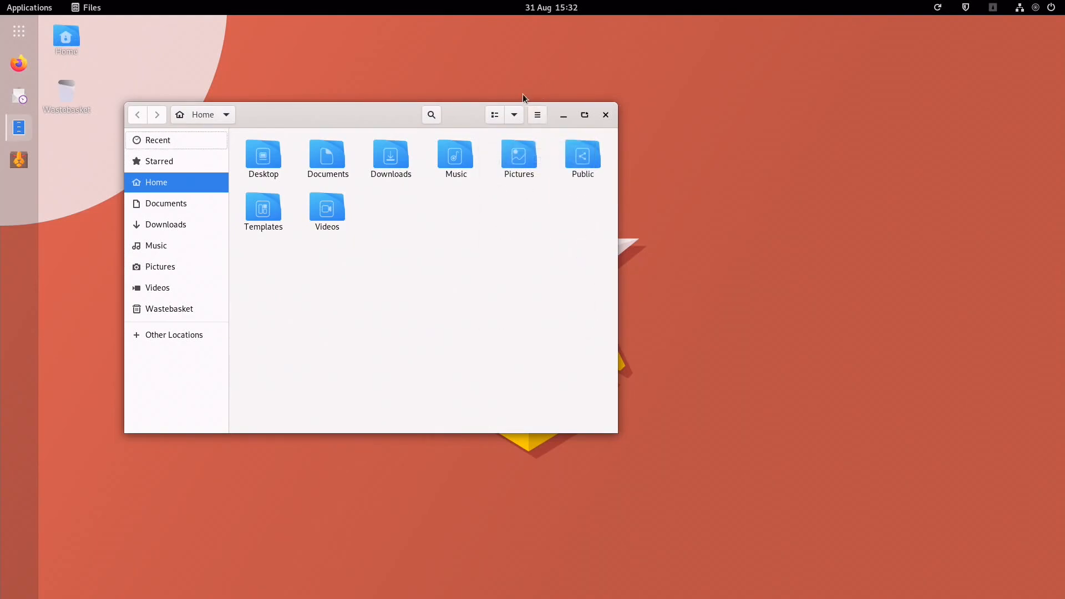
View the Home folder as a detailed list and back as an icon grid, then minimize Files
left_click(514, 115)
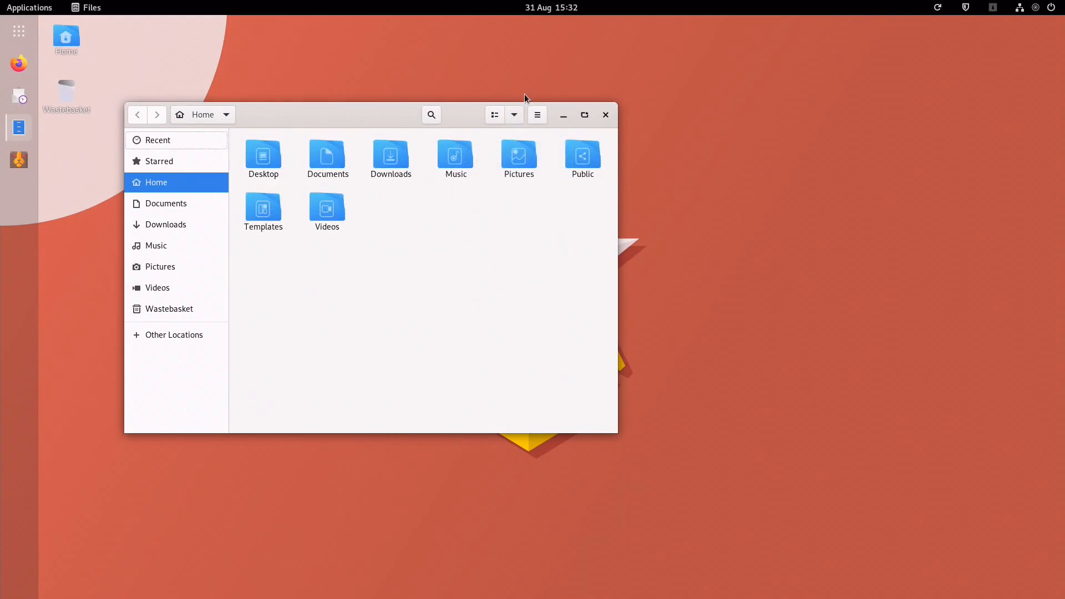
left_click(495, 115)
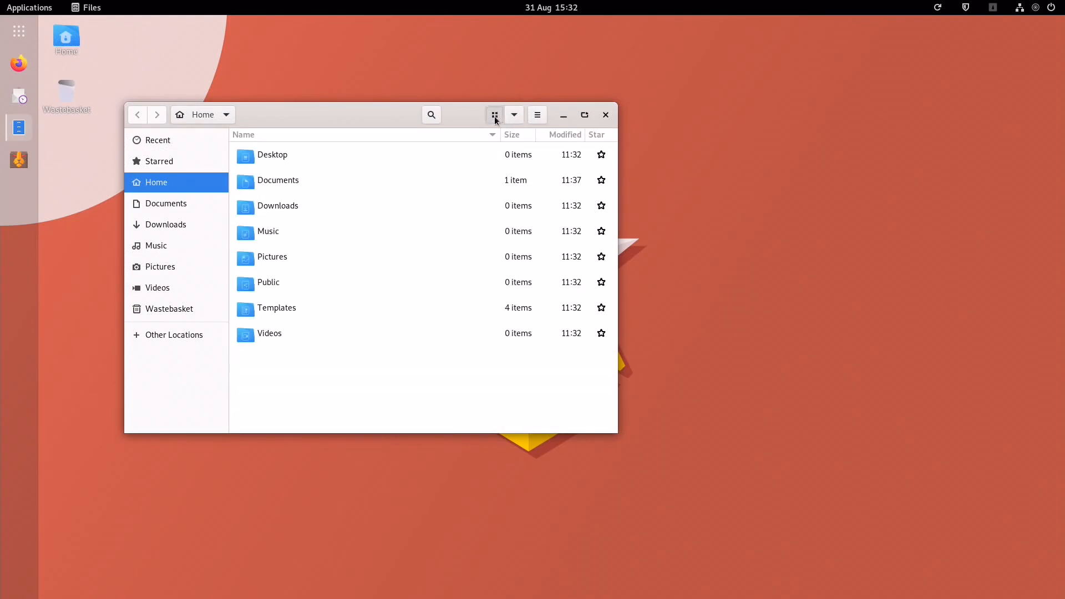
left_click(494, 114)
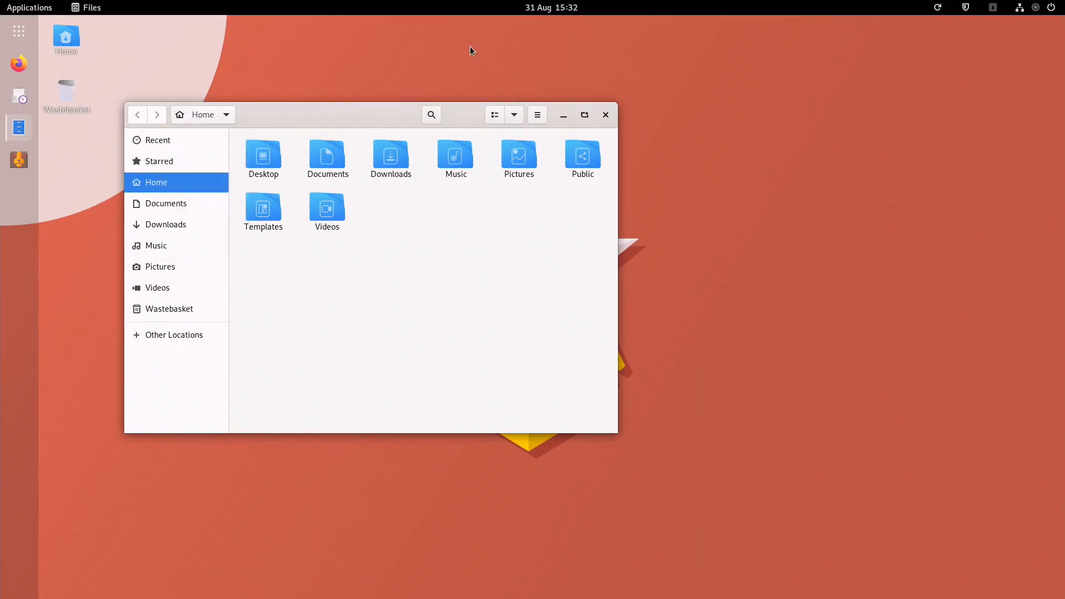
left_click(584, 114)
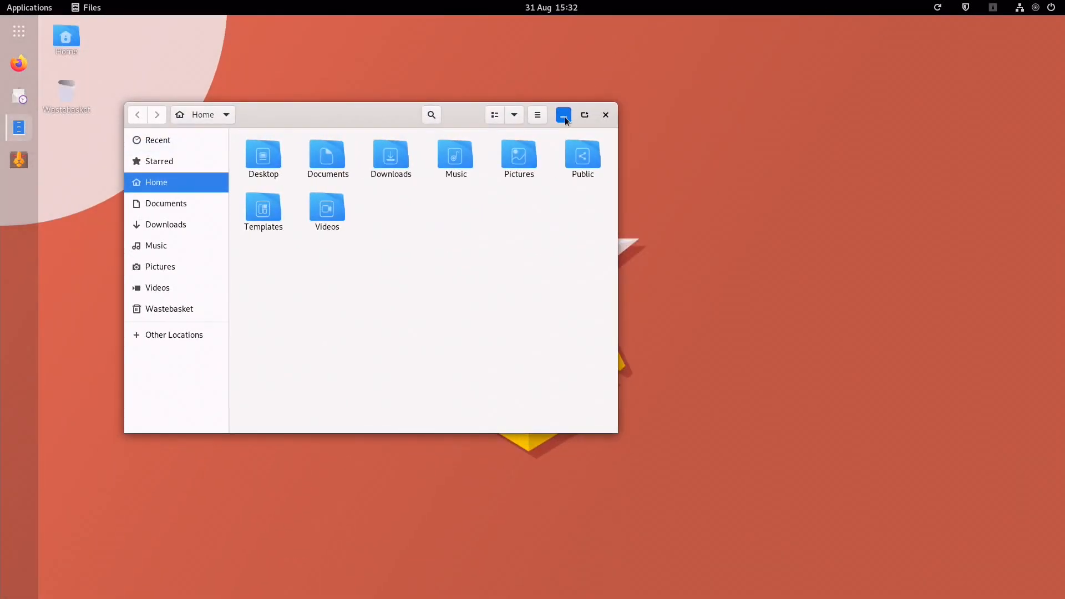
left_click(564, 114)
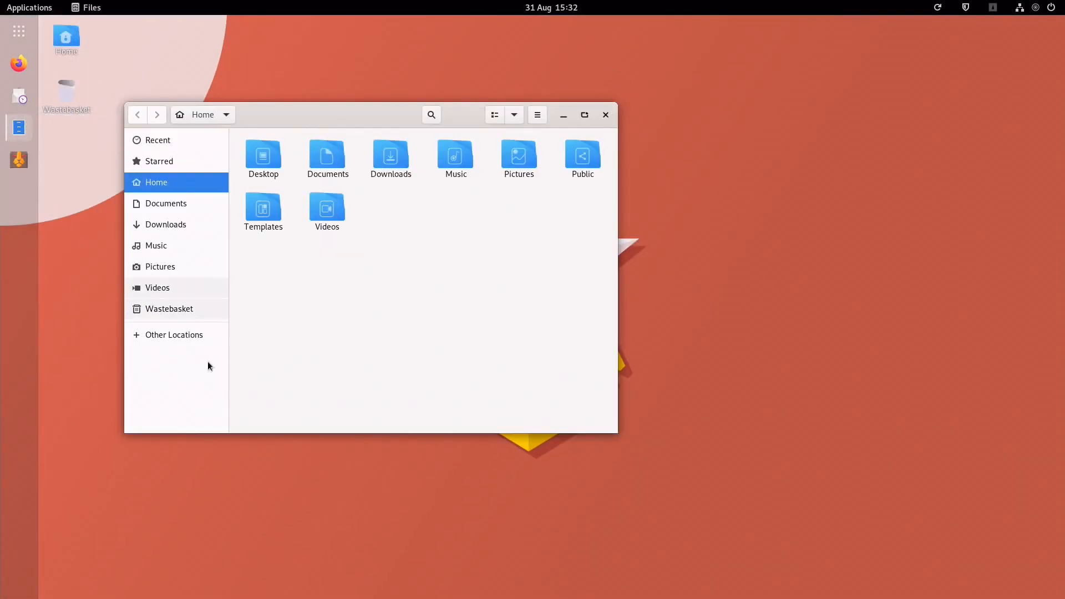
left_click(603, 114)
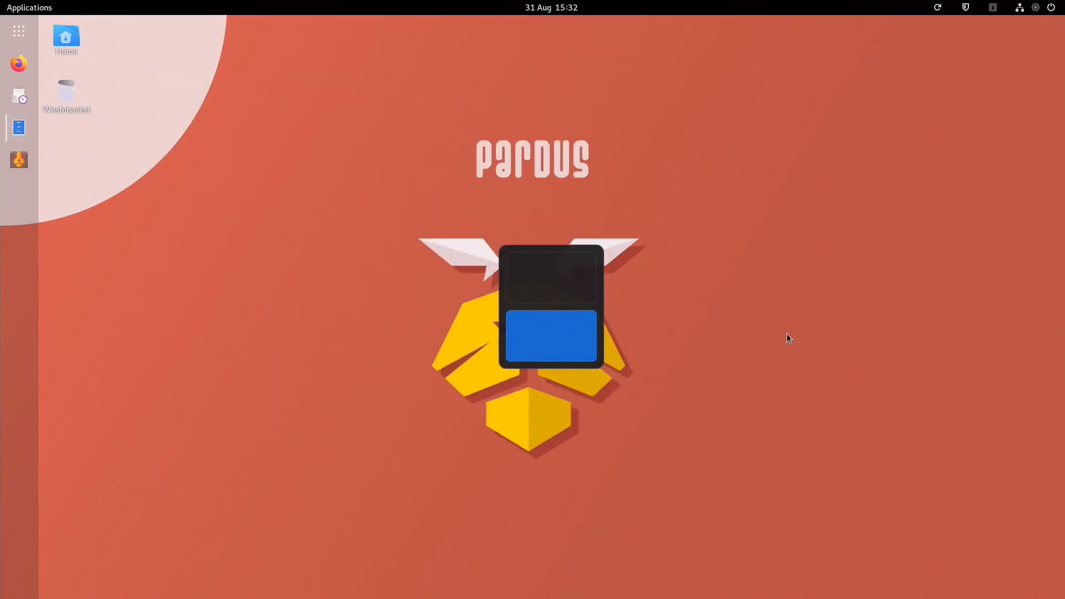
Launch Settings, reach the Background panel and scroll through the wallpaper grid
double_click(65, 39)
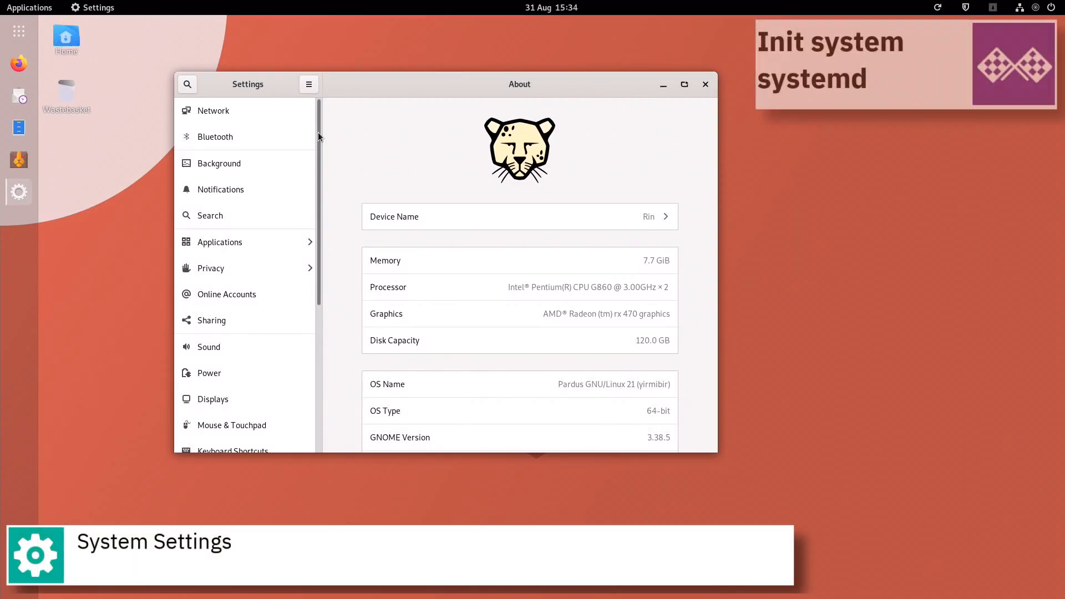
scroll("down", 3)
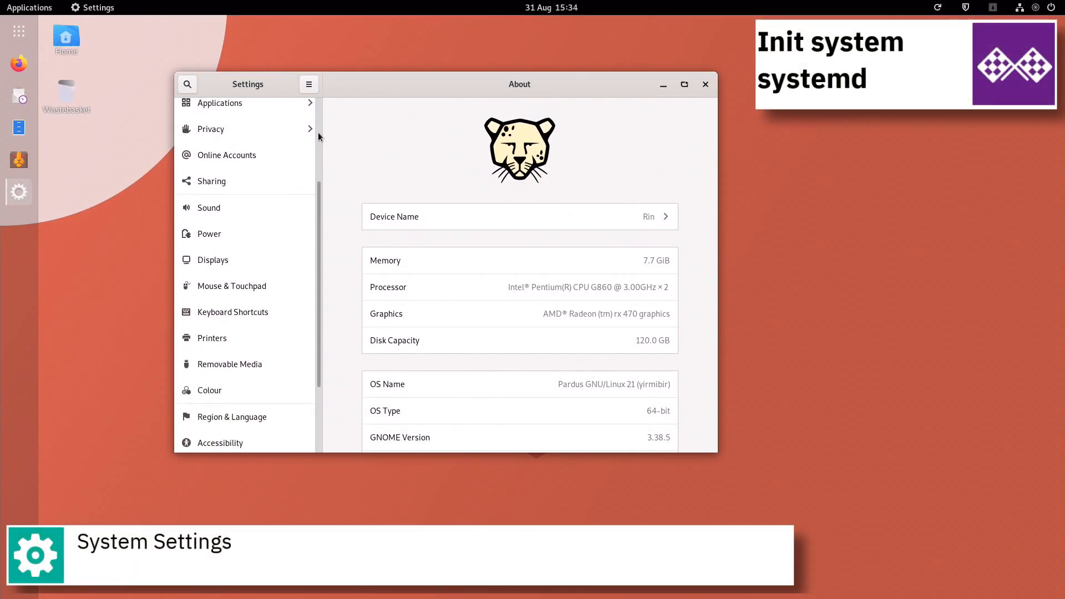
scroll("down", 3)
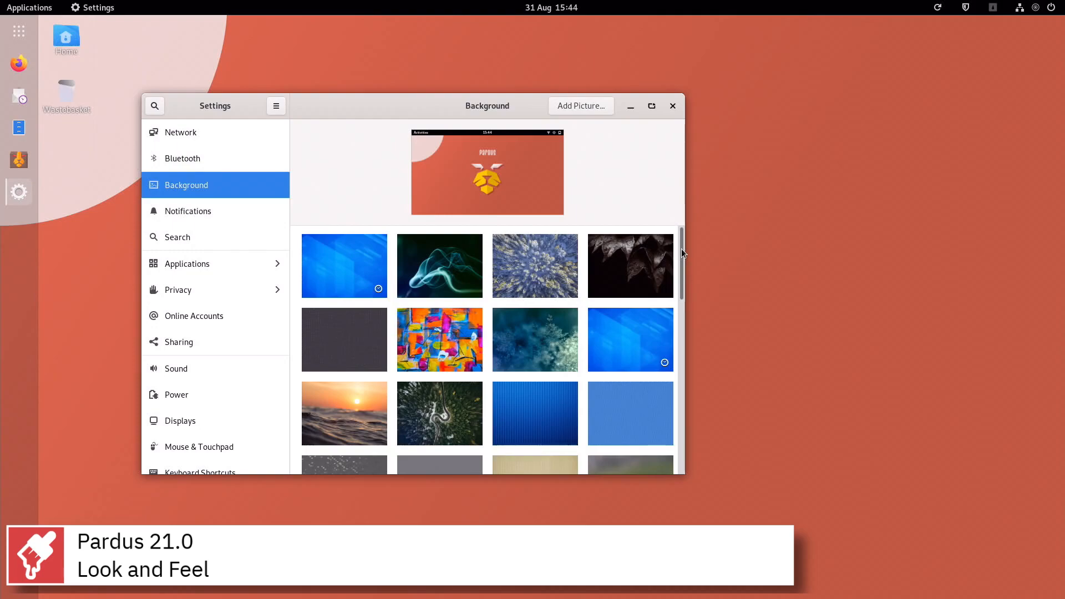
scroll("down", 3)
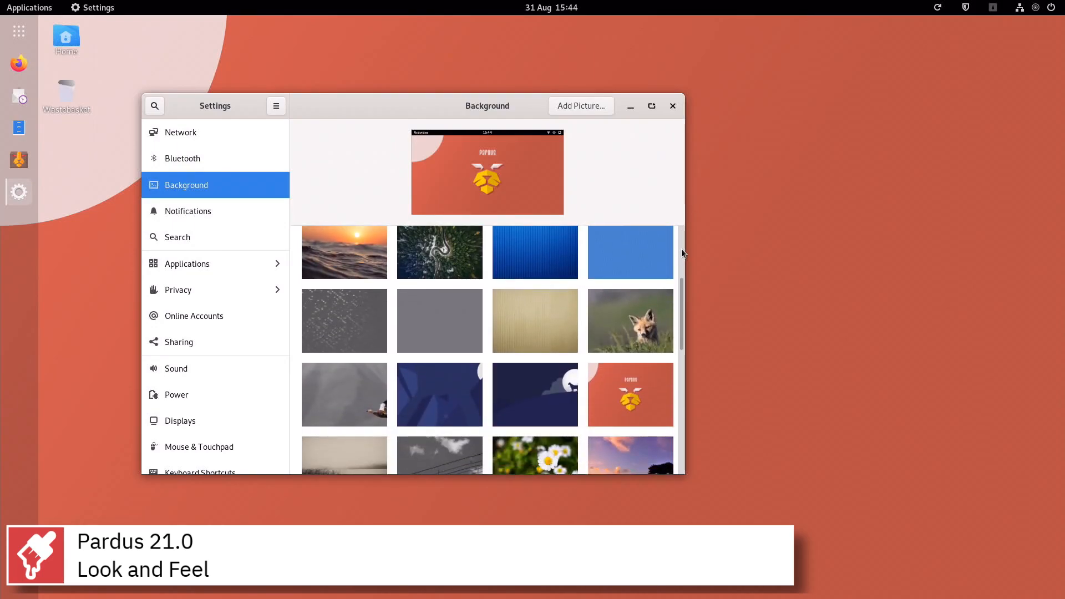
scroll("down", 3)
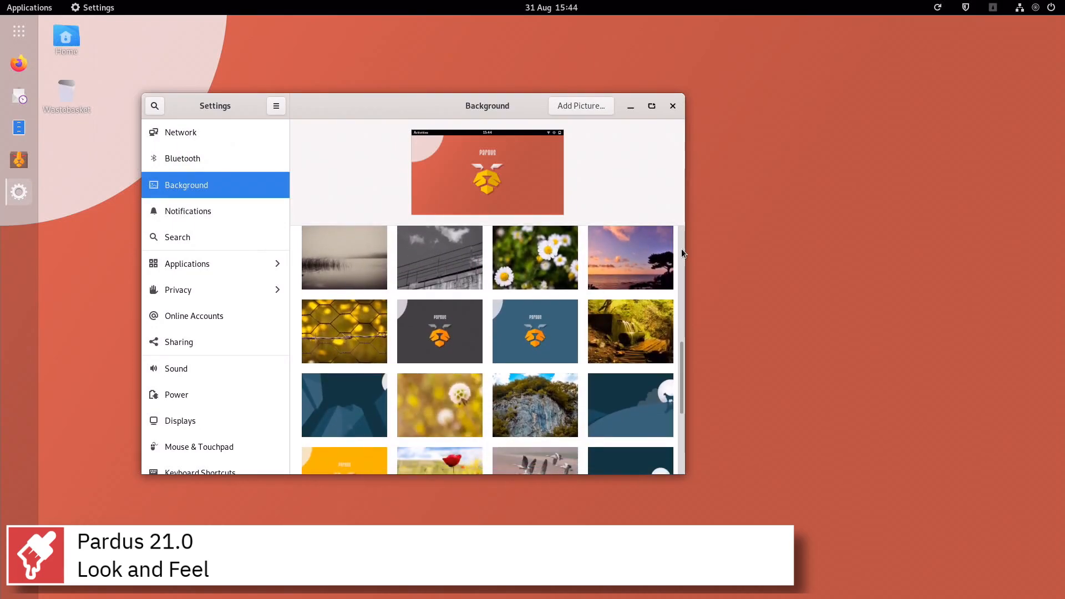
scroll("down", 3)
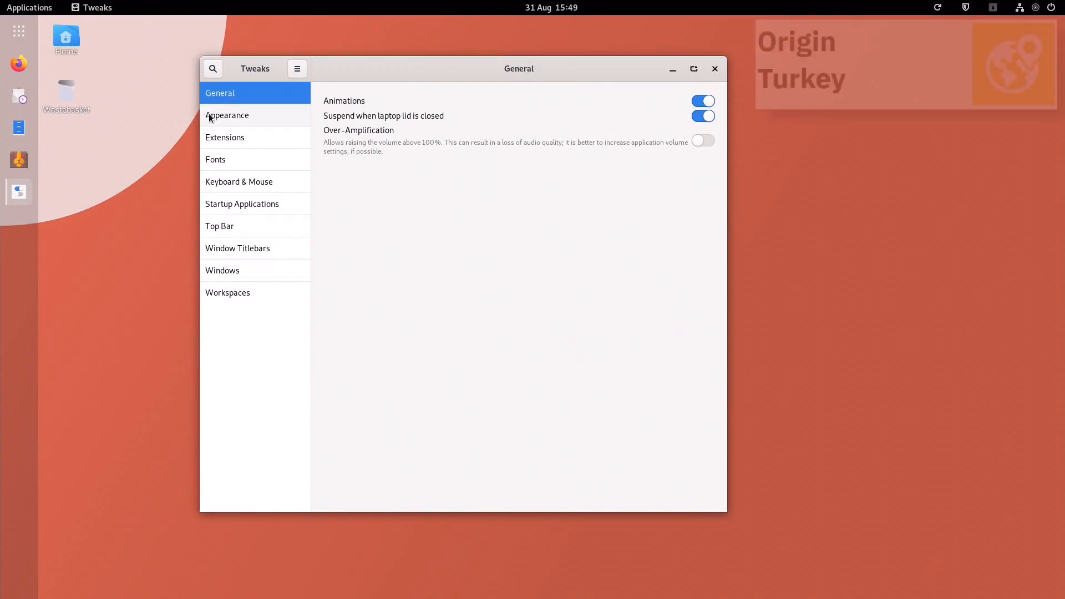
Browse the Fonts, Keyboard & Mouse, Top Bar, Window Titlebars, Windows and Workspaces sections of Tweaks
left_click(225, 138)
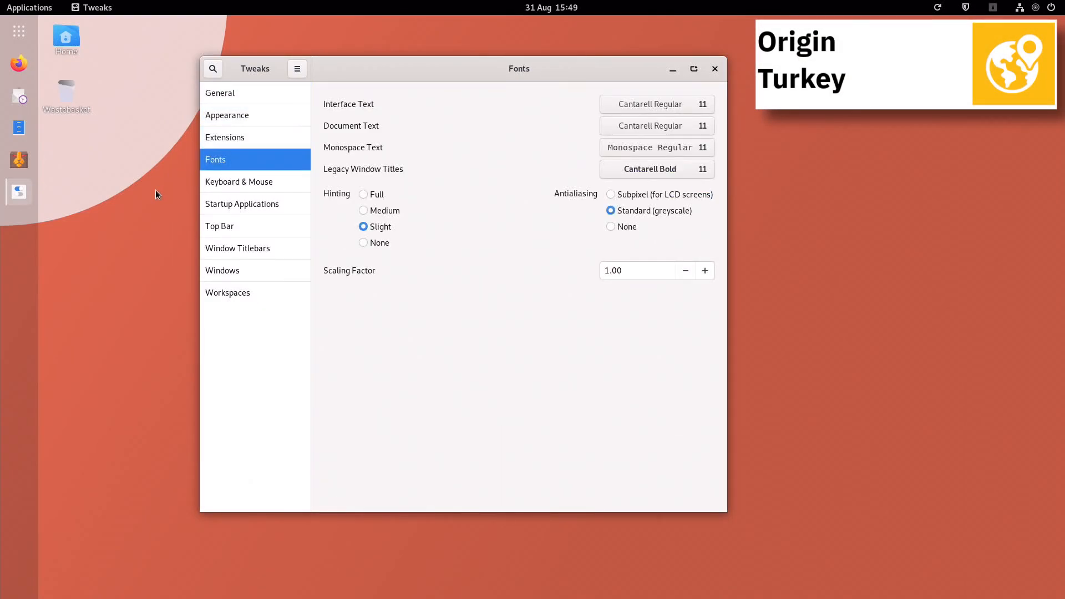
left_click(240, 181)
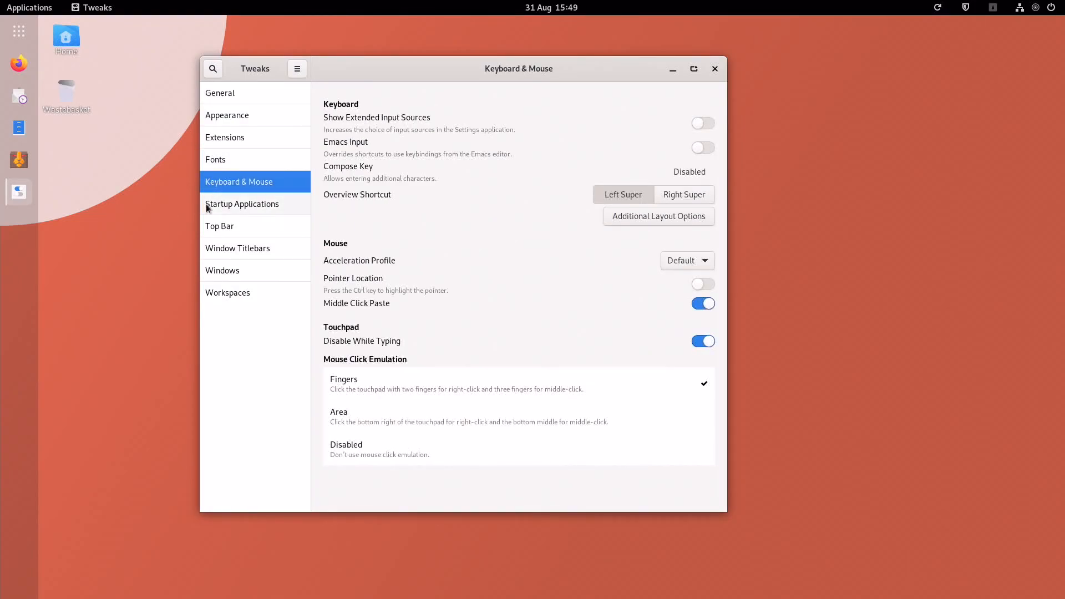
left_click(220, 226)
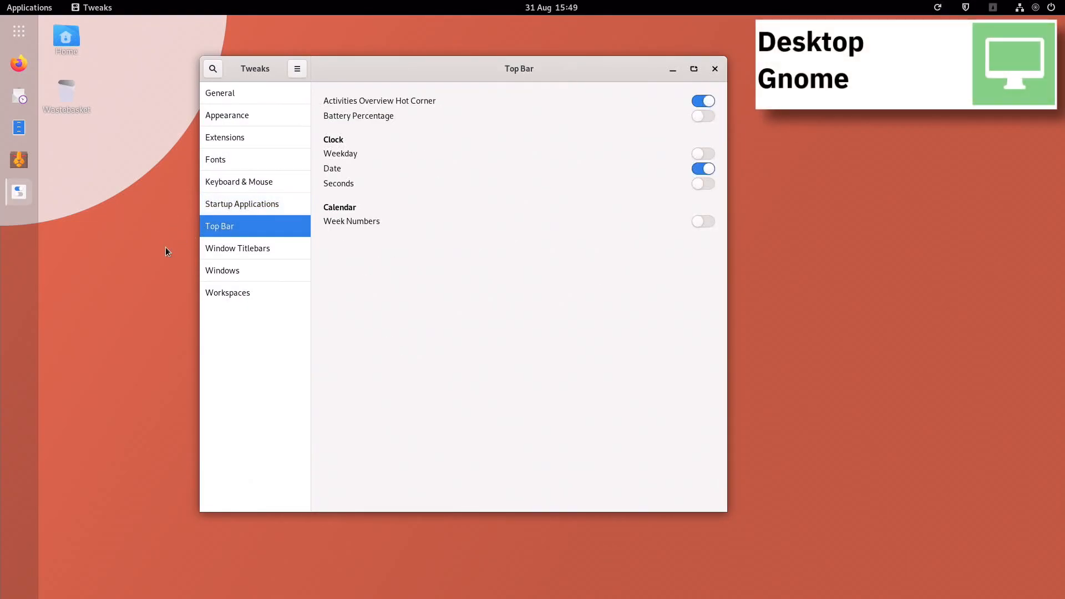
left_click(237, 247)
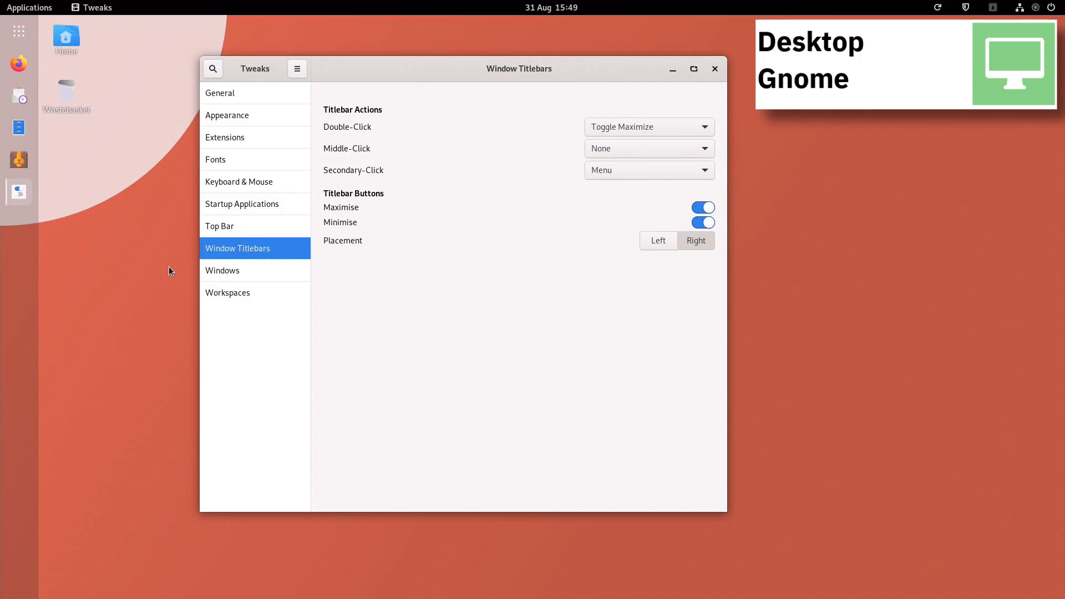
left_click(223, 271)
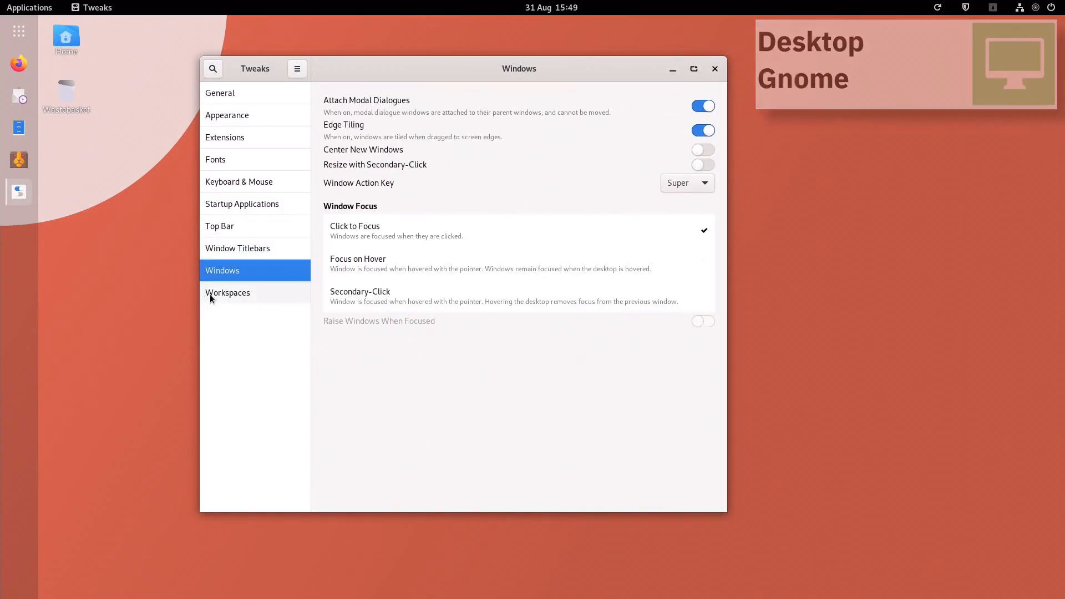
left_click(228, 292)
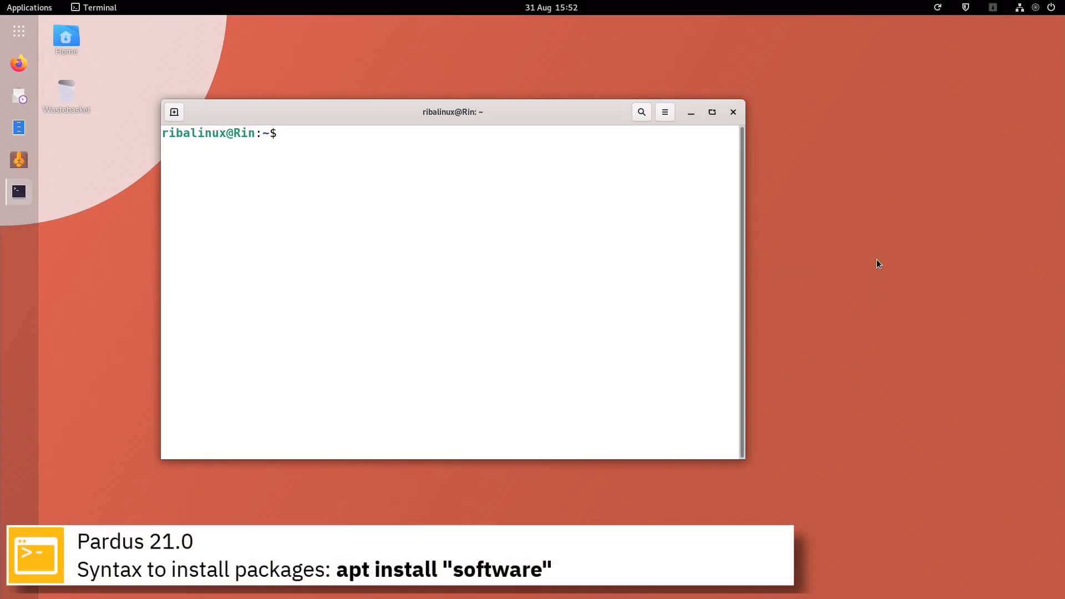
Run 'sudo apt install mc' and answer y to accept installing mc with mc-data
type("sudo apt")
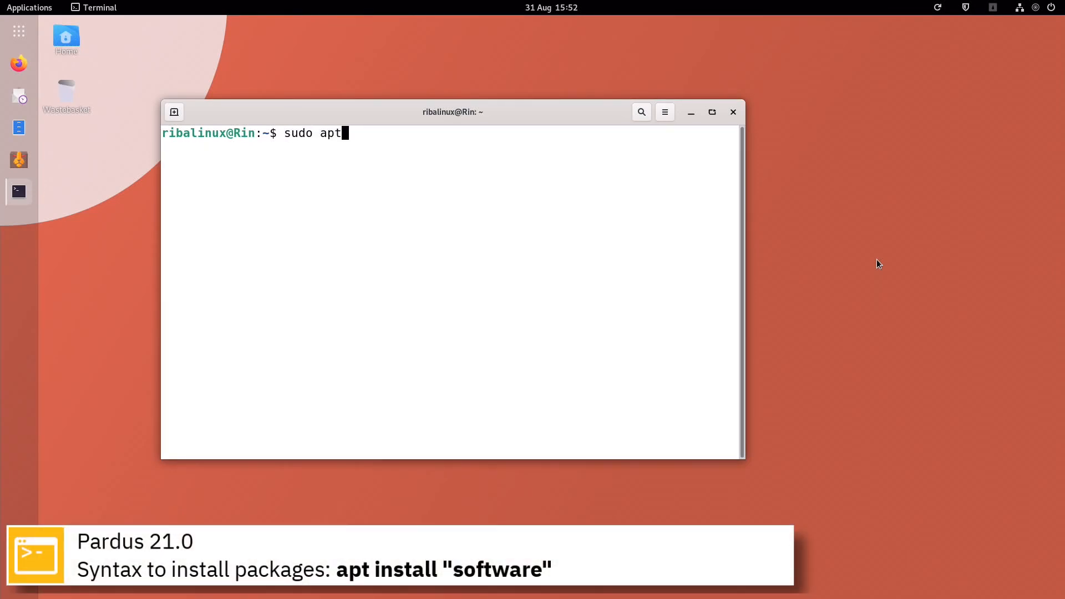
type("install mc")
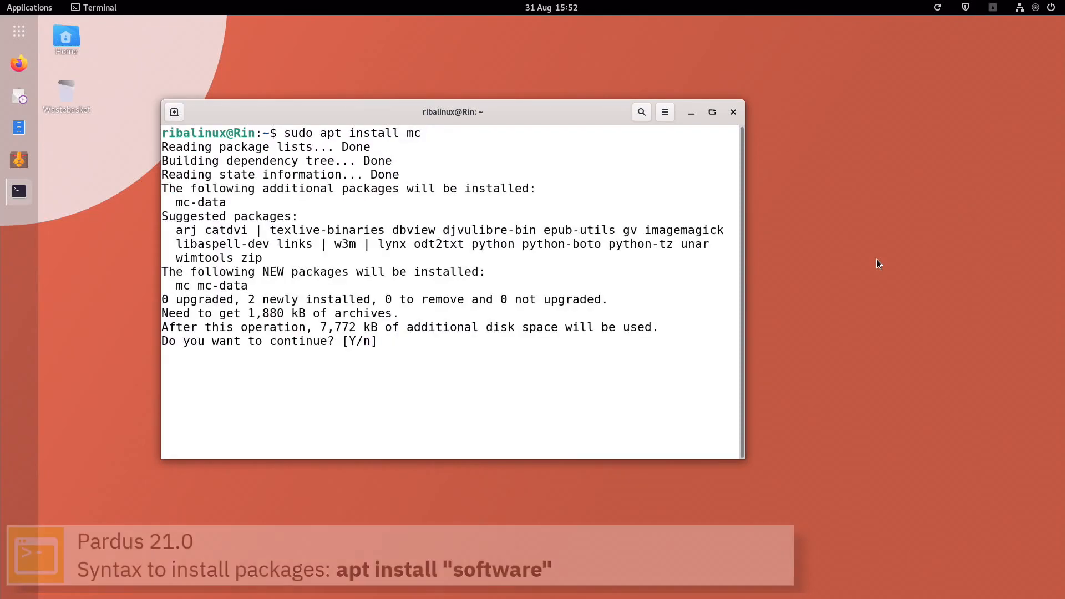
type("y")
type("u")
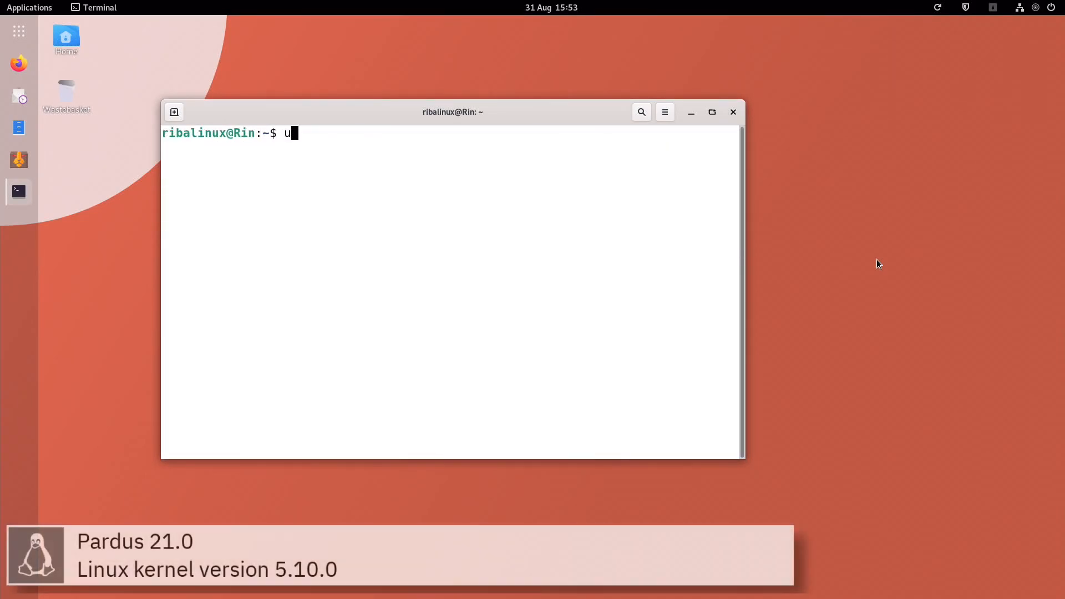
Run 'uname -a' to show kernel 5.10.0-8-amd64, then close the terminal
type("name -a")
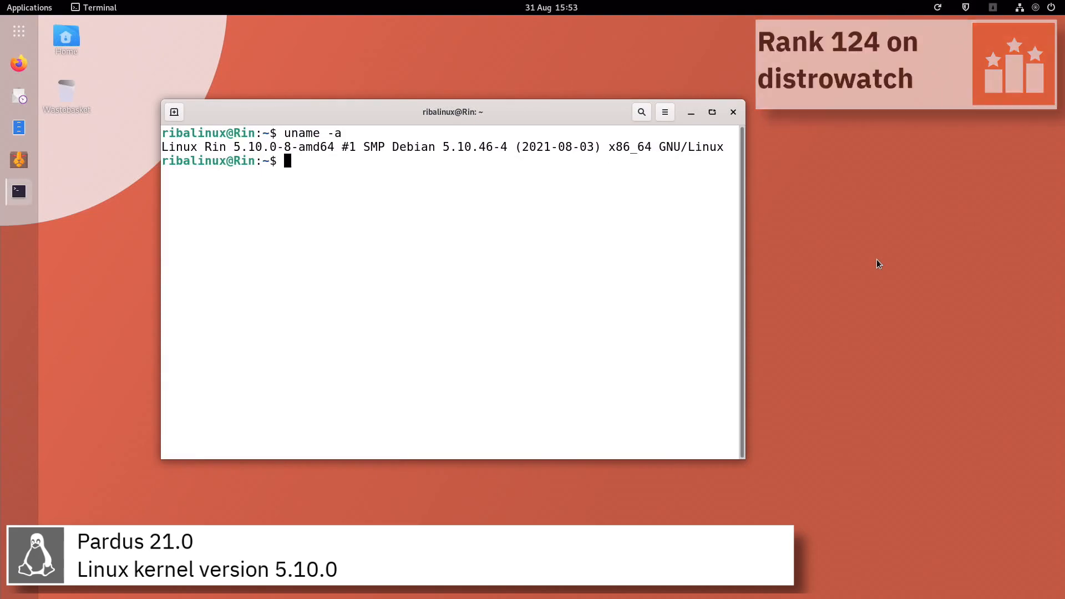
left_click(733, 111)
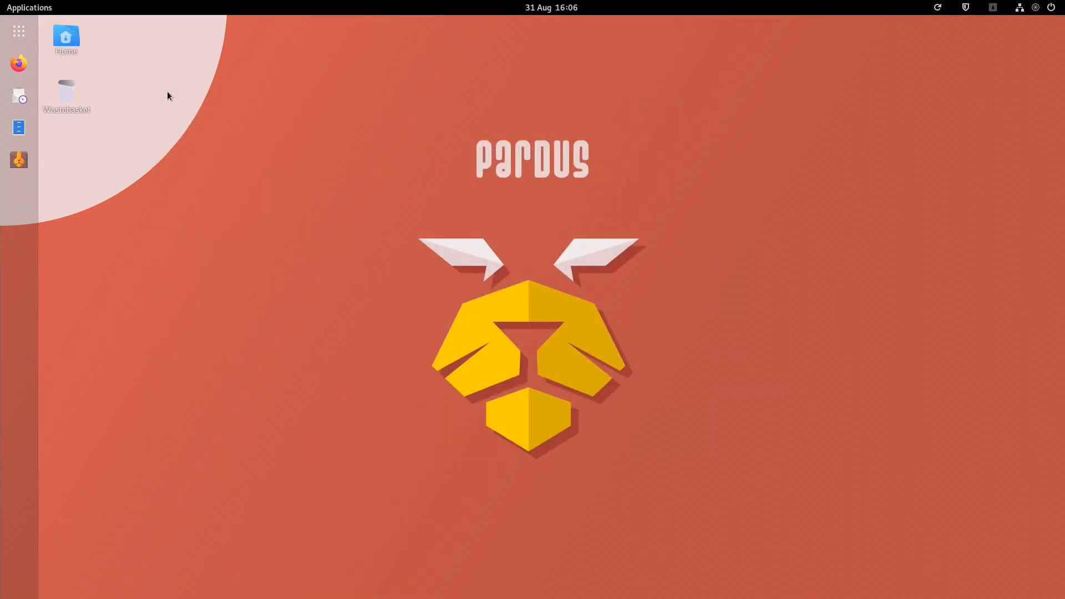
Launch Extensions from Accessories, browse the Graphics category and start LibreOffice Writer
left_click(29, 7)
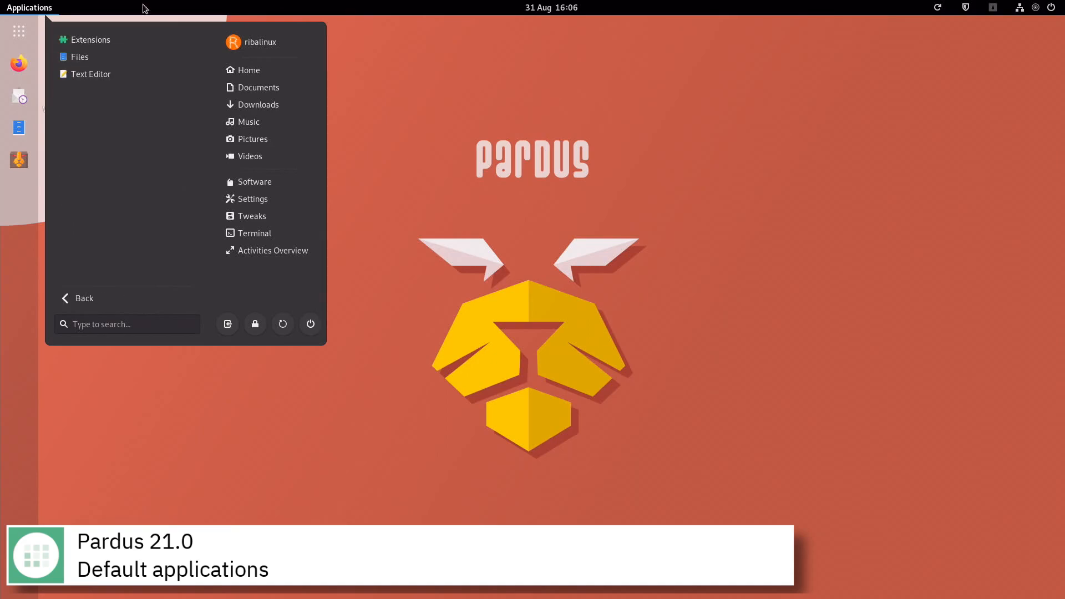
left_click(90, 40)
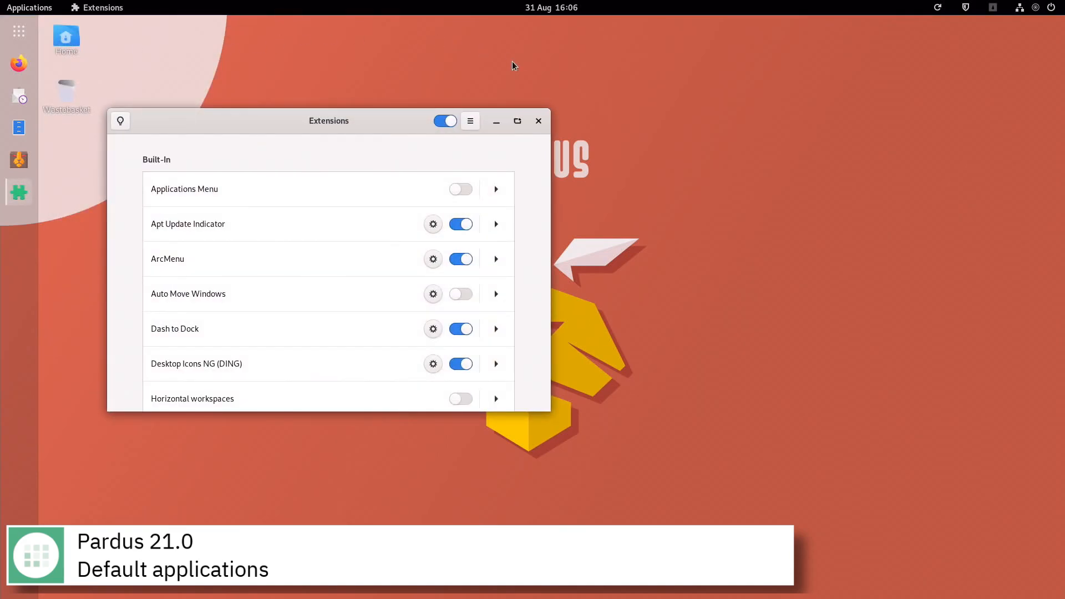
left_click(29, 7)
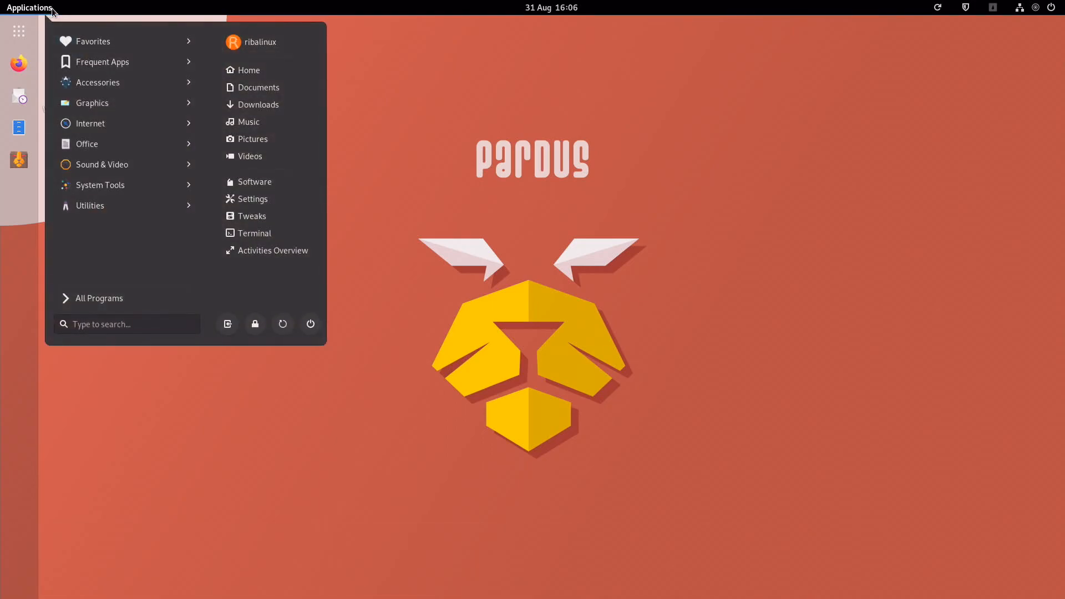
left_click(92, 103)
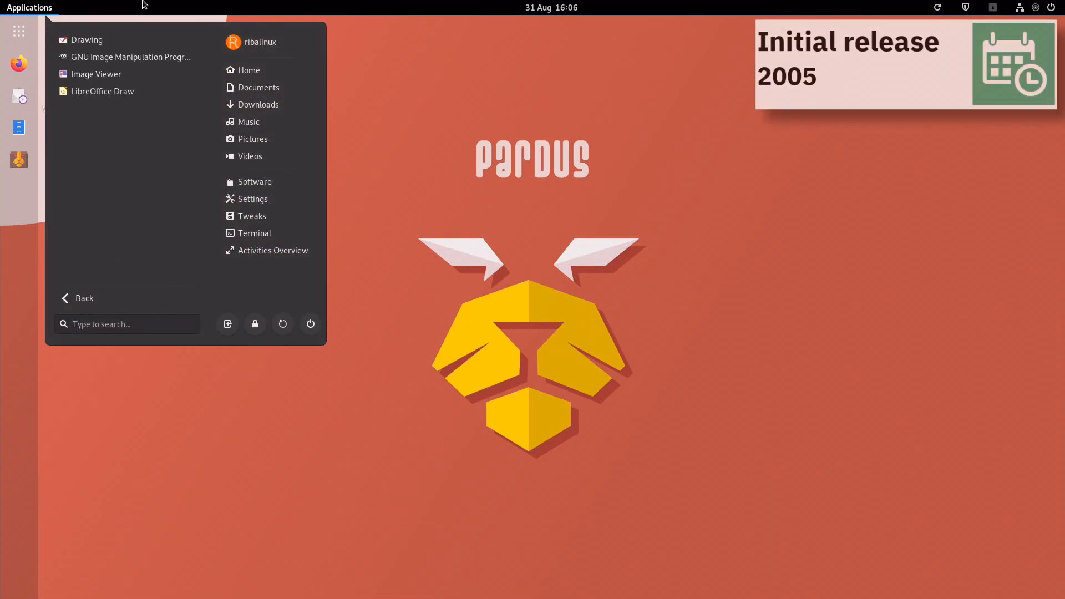
left_click(129, 57)
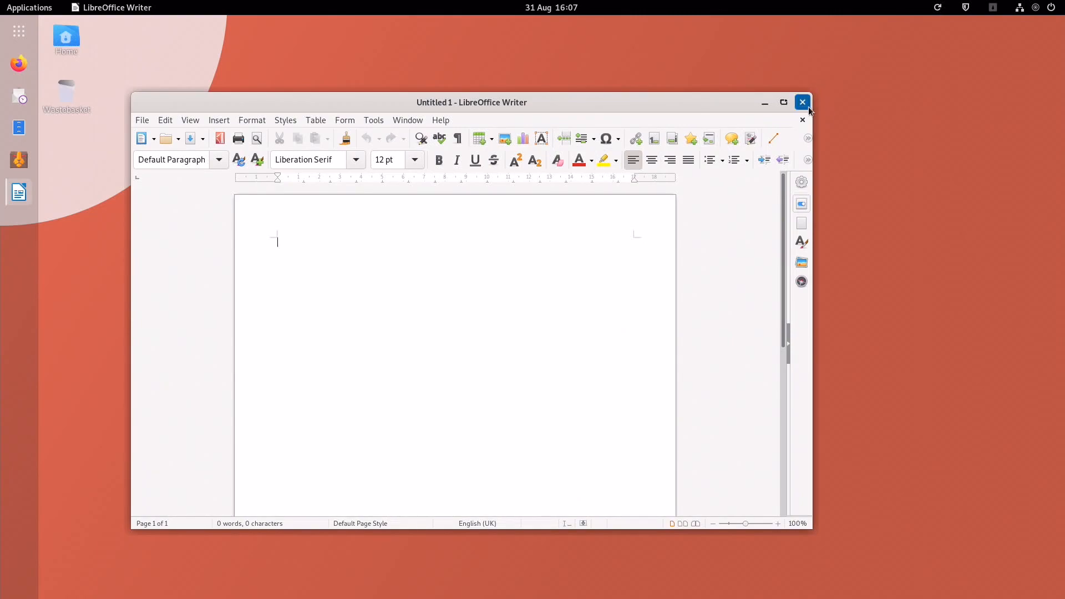
Close the blank Writer document, launch VLC from Sound & Video and close it again
left_click(29, 7)
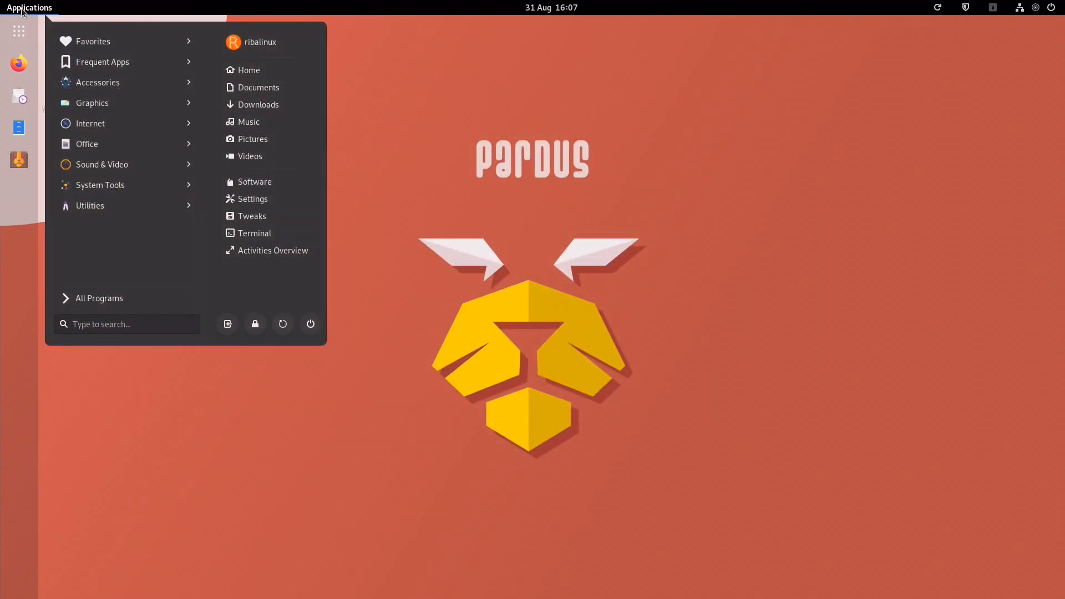
left_click(103, 164)
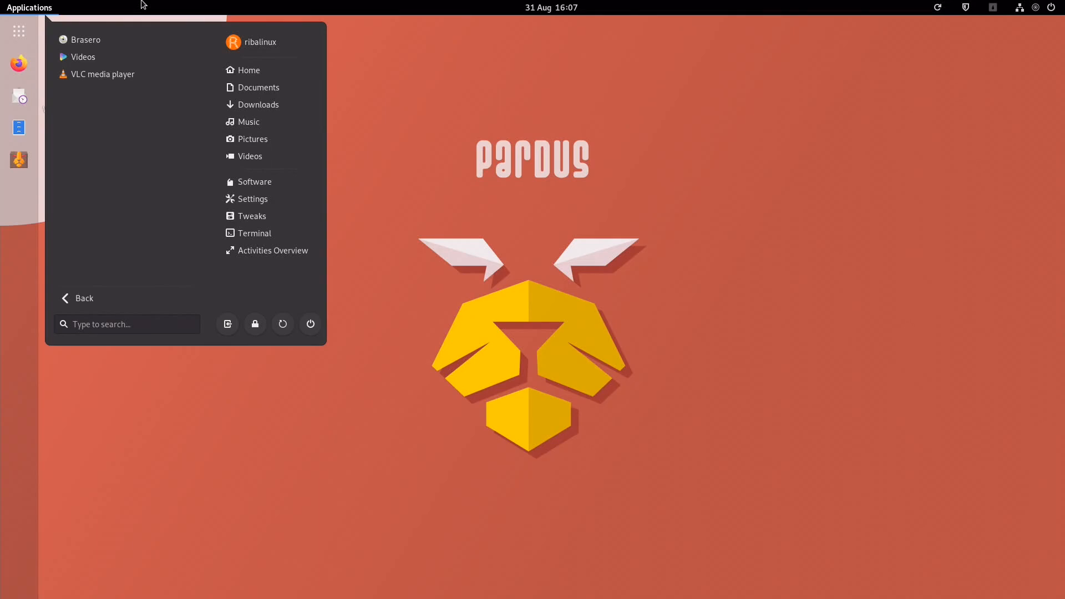
left_click(102, 74)
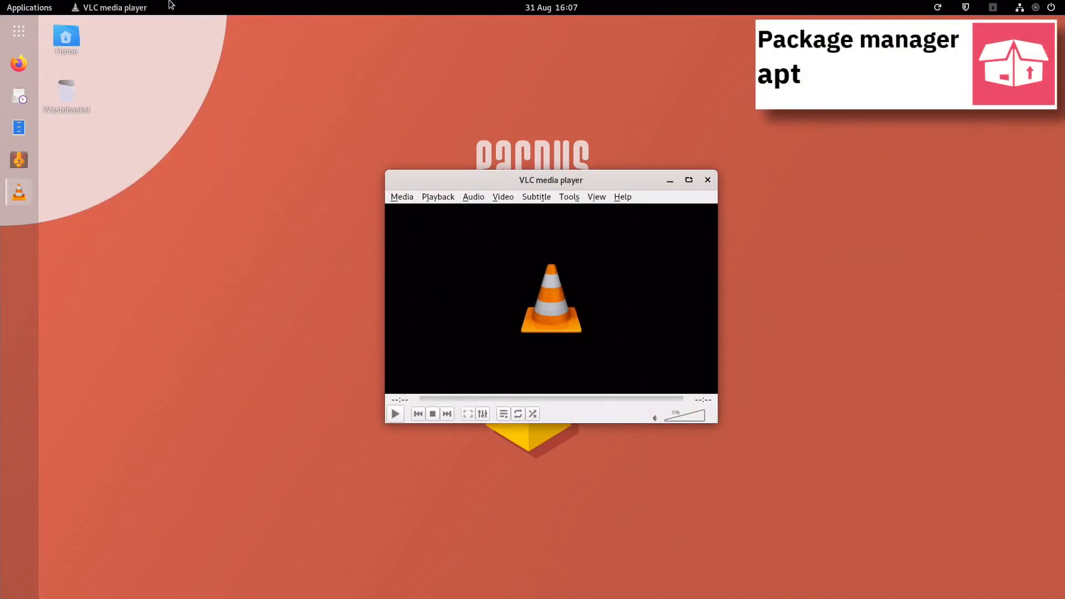
left_click(707, 179)
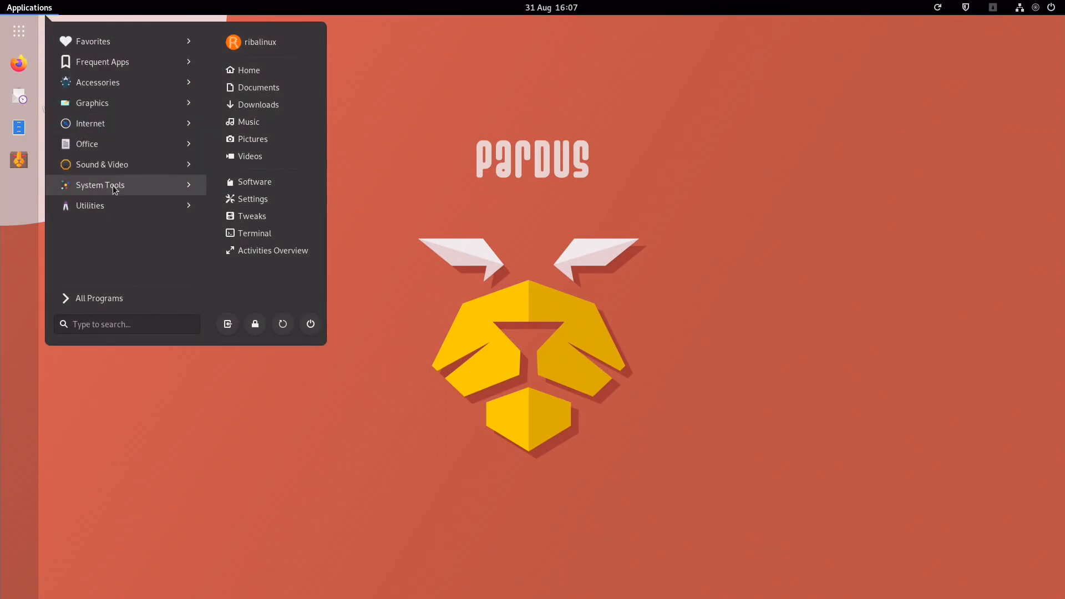
Launch Pardus Software Center from the System Tools list, then return to the Applications menu
left_click(100, 185)
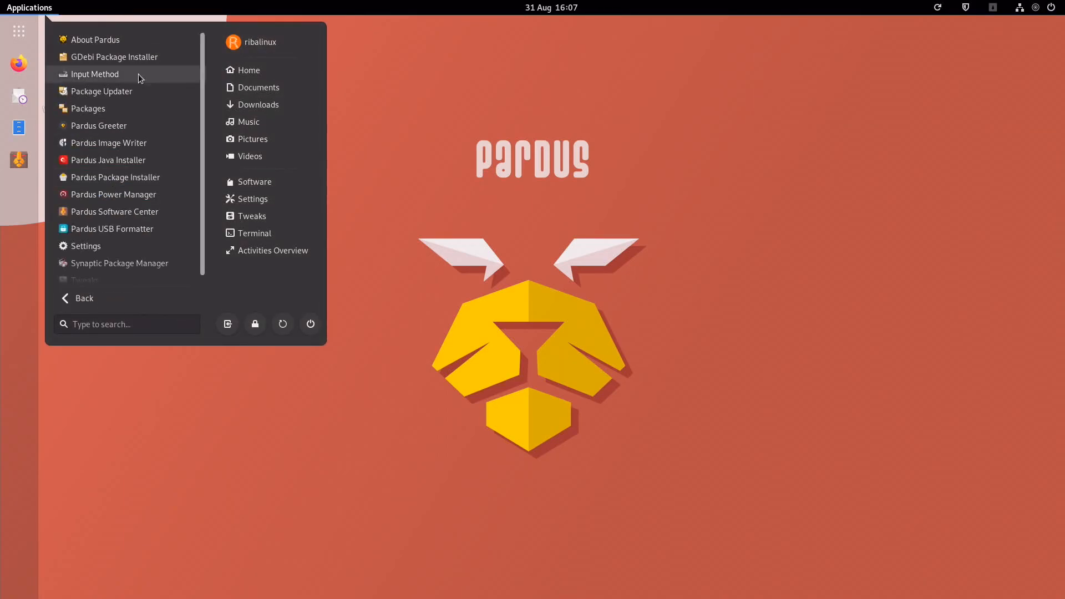
left_click(115, 211)
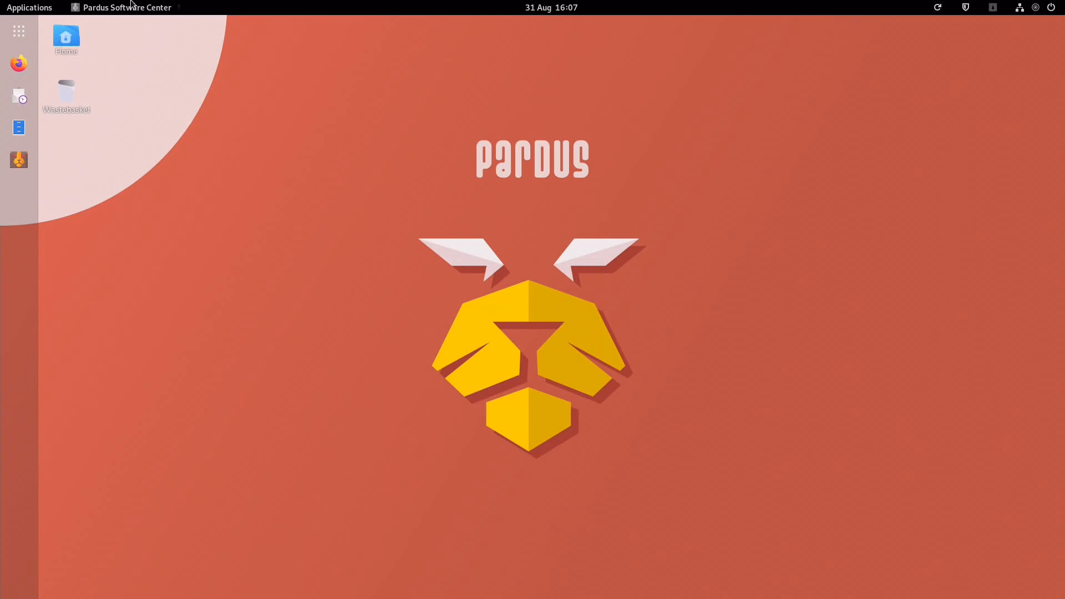
left_click(19, 161)
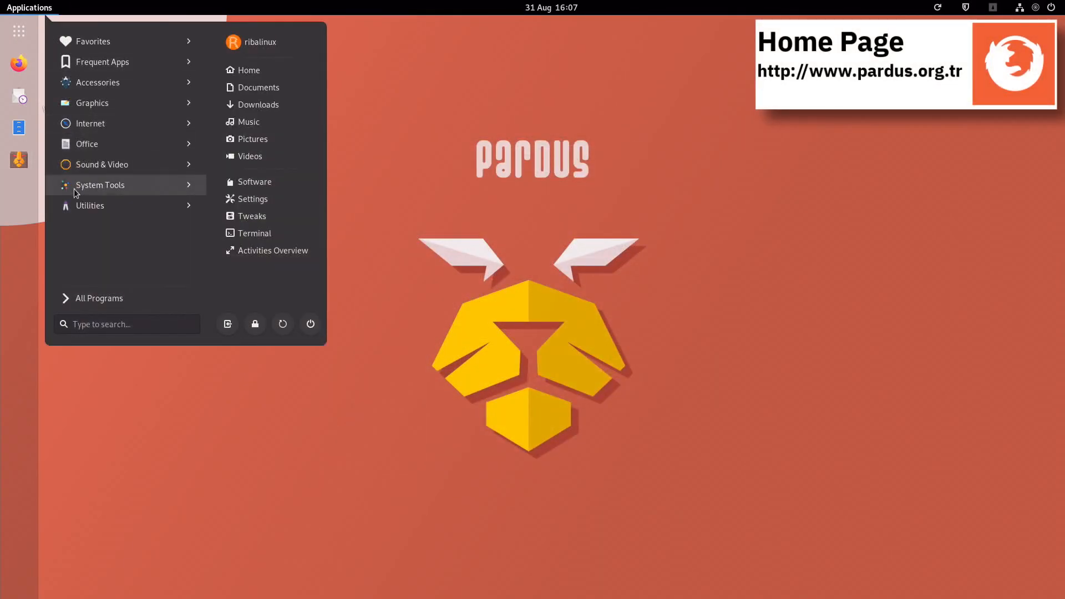
Launch the GNOME Screenshot tool from the Utilities list
left_click(99, 185)
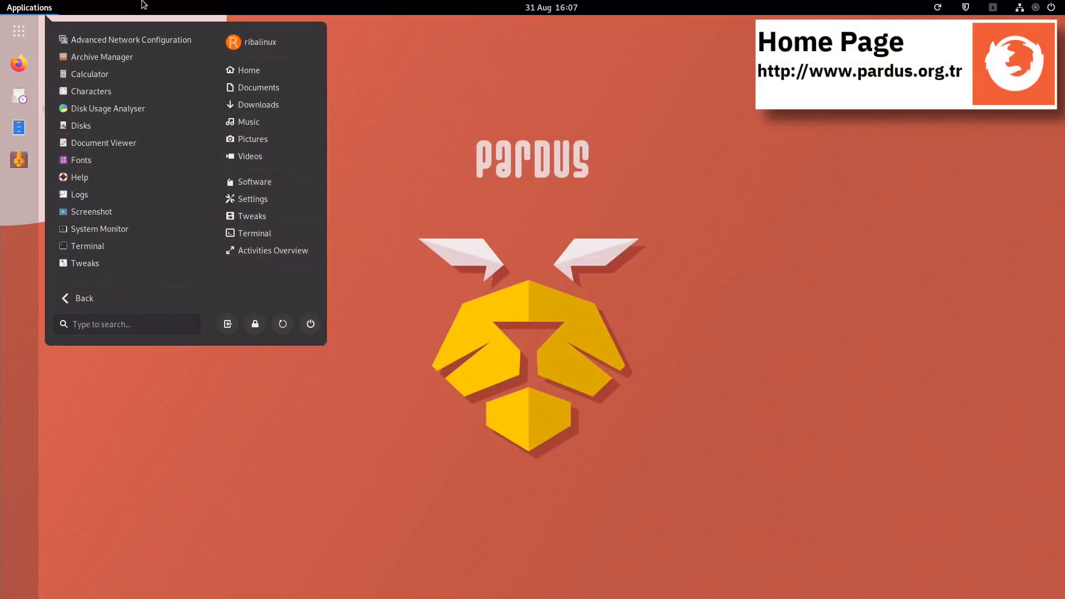
left_click(91, 211)
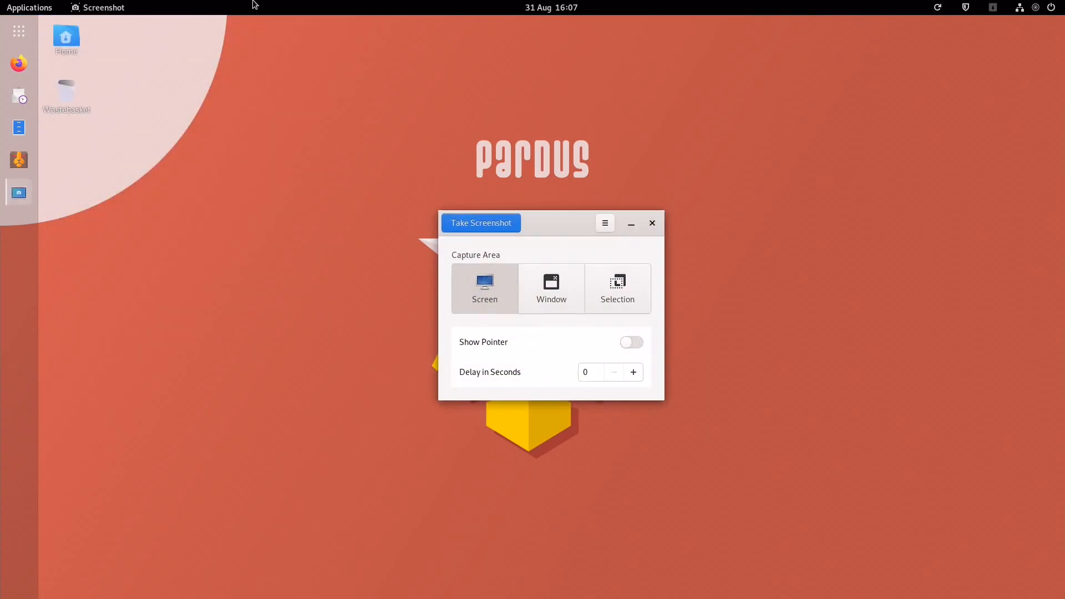